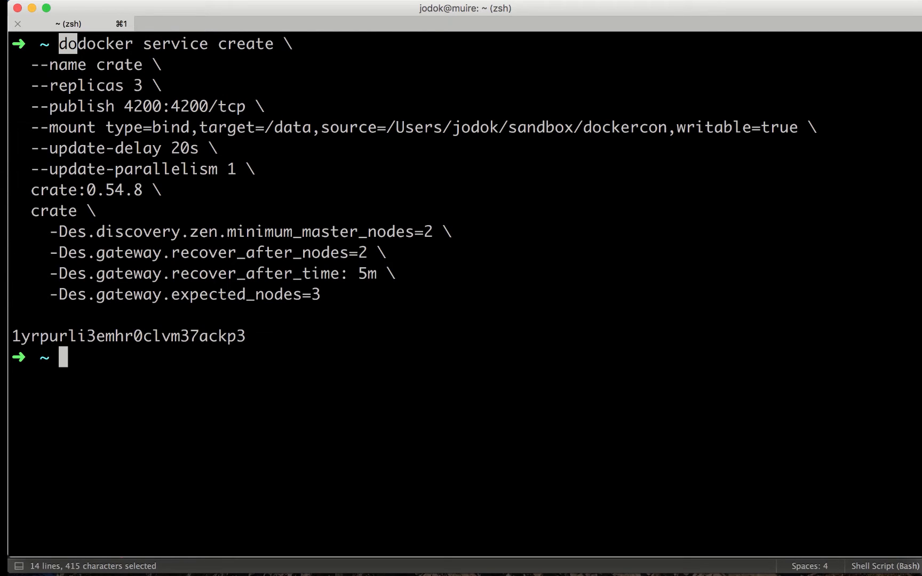
mouse_move(322, 145)
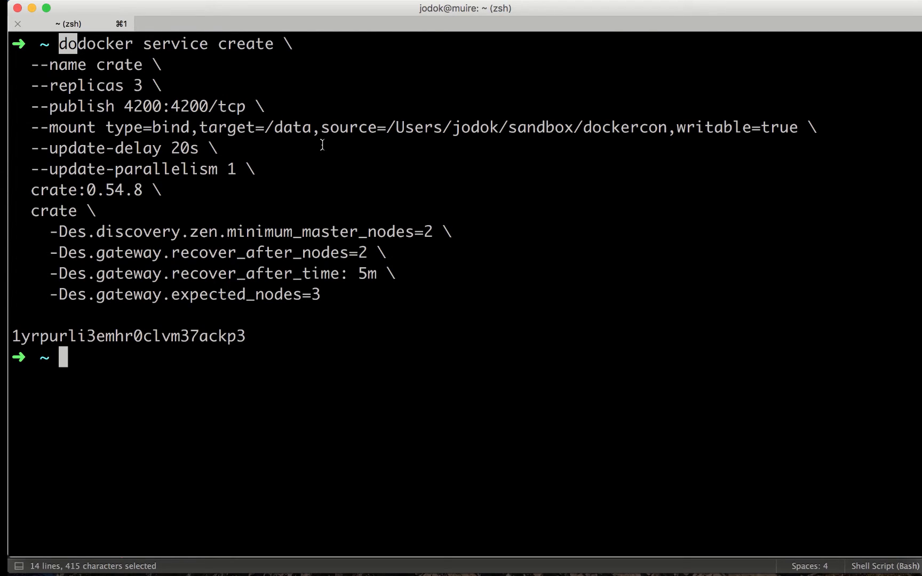
mouse_move(132, 71)
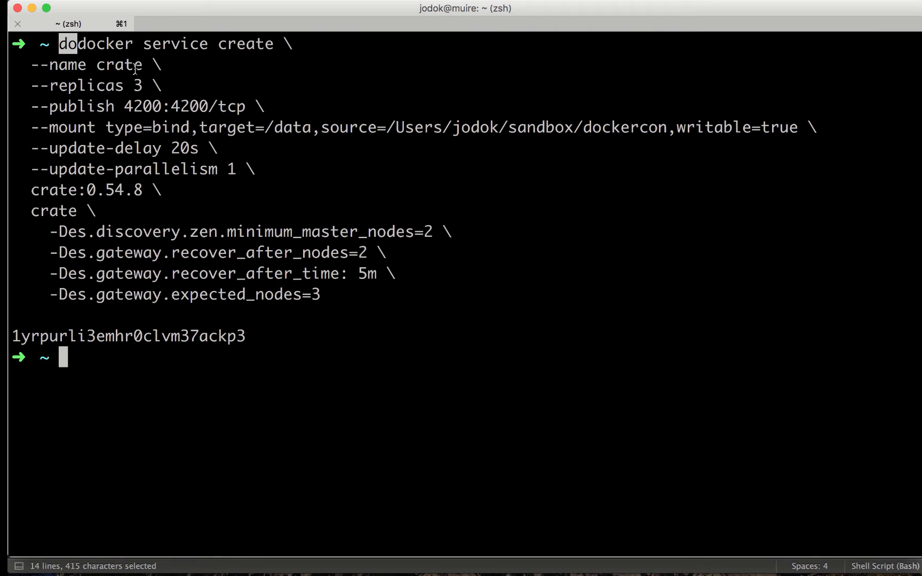
Highlight the service's replica count 3, published port 4200 and mounted data directory path.
double_click(137, 85)
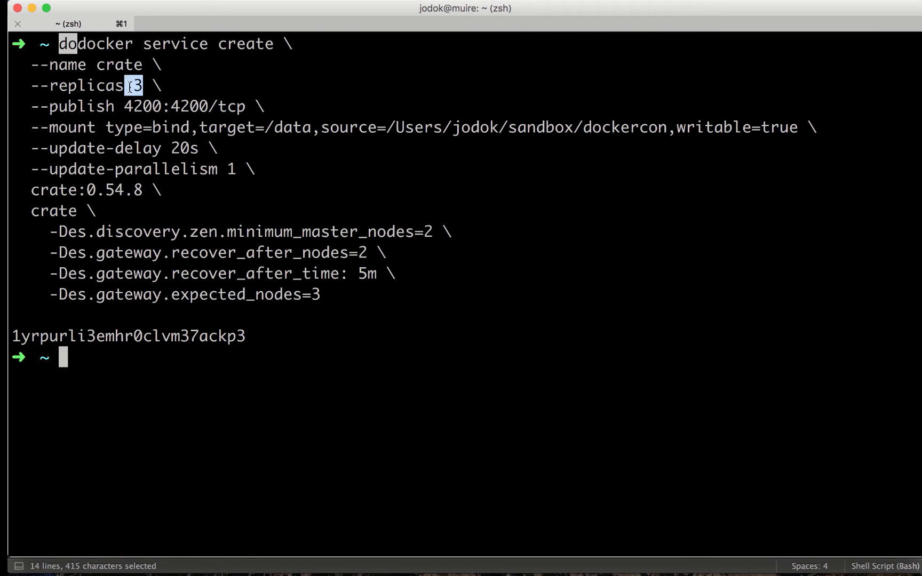
double_click(141, 106)
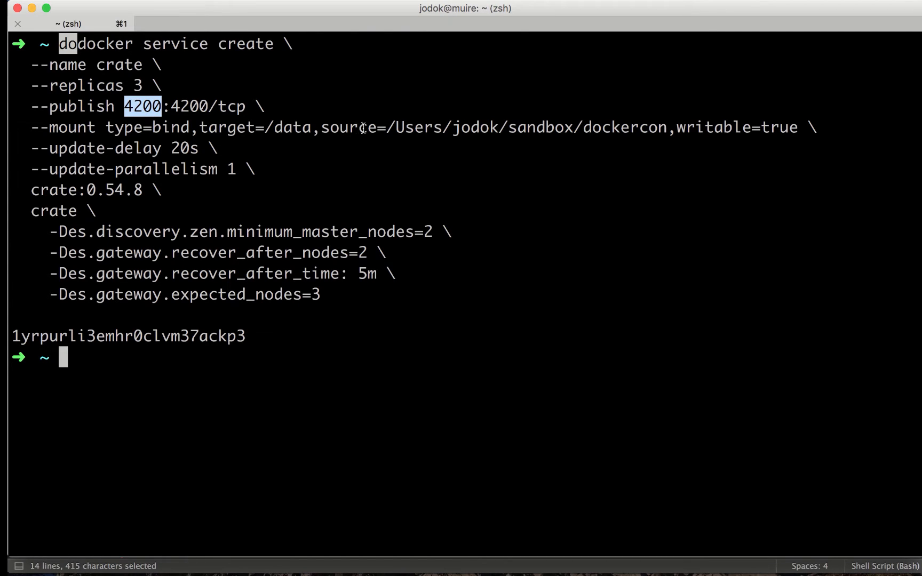
double_click(526, 128)
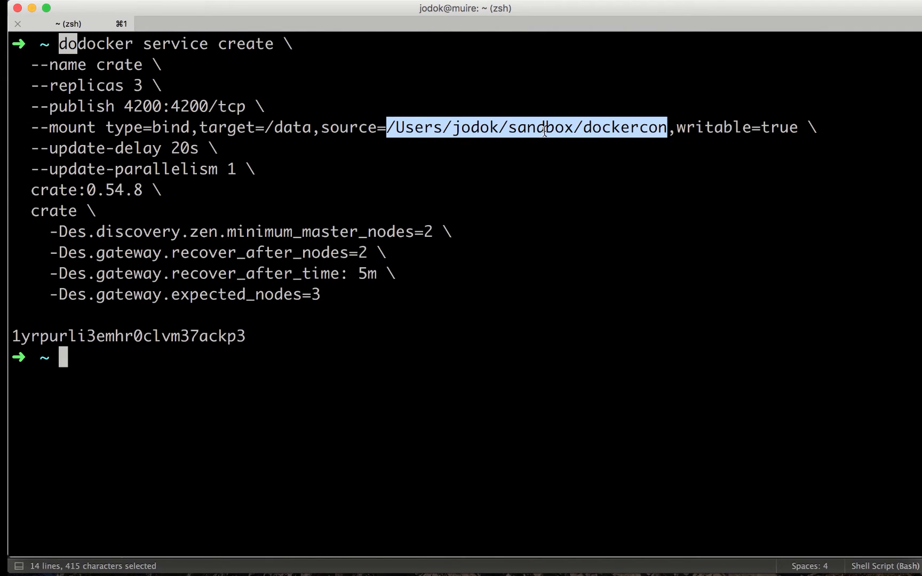
mouse_move(124, 148)
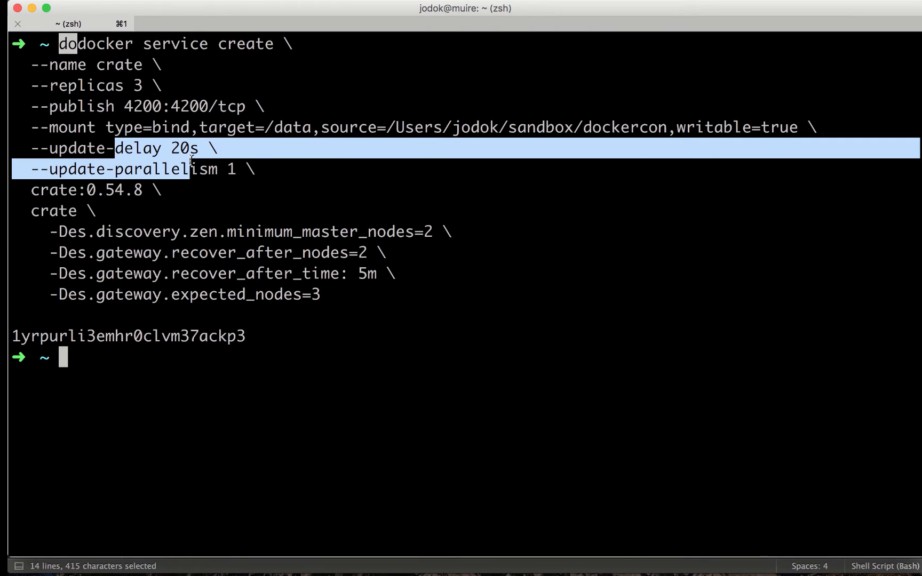
mouse_move(133, 188)
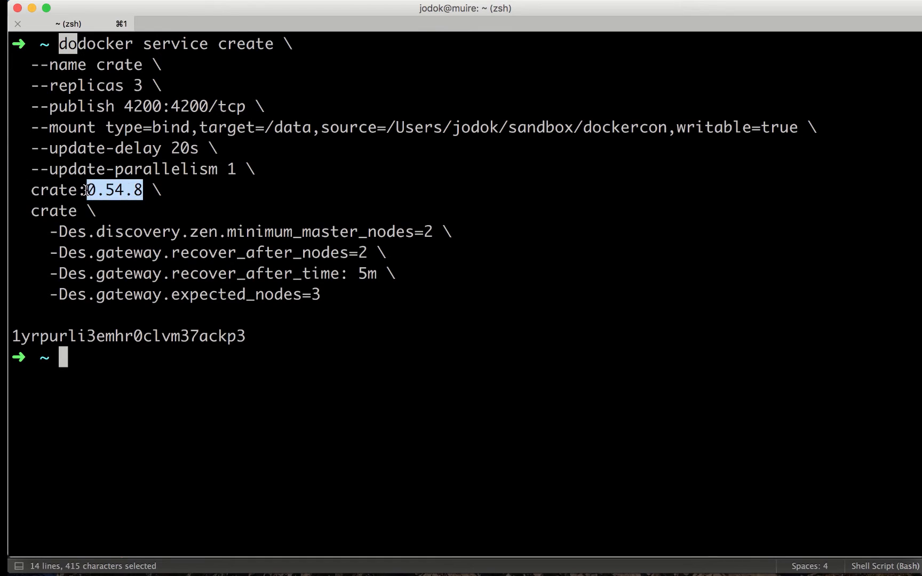
mouse_move(272, 223)
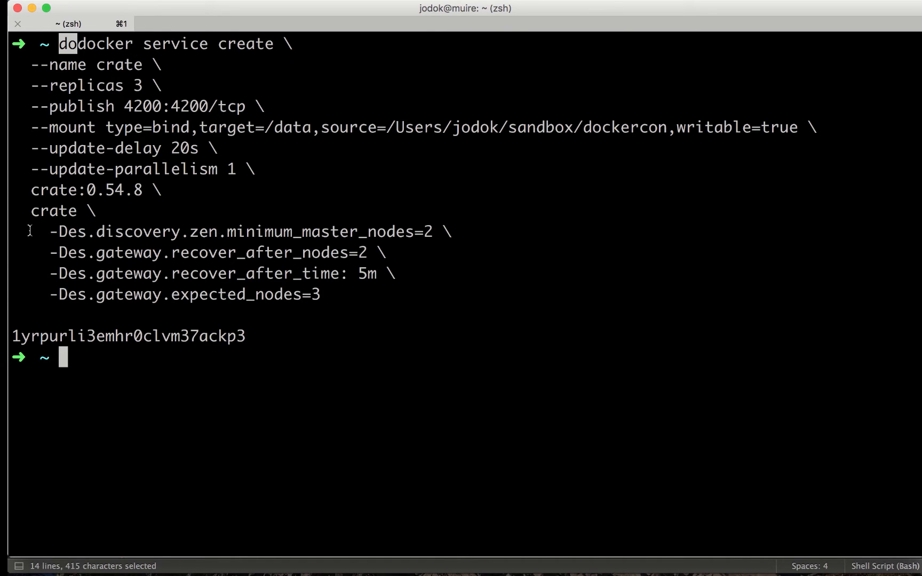
mouse_move(337, 273)
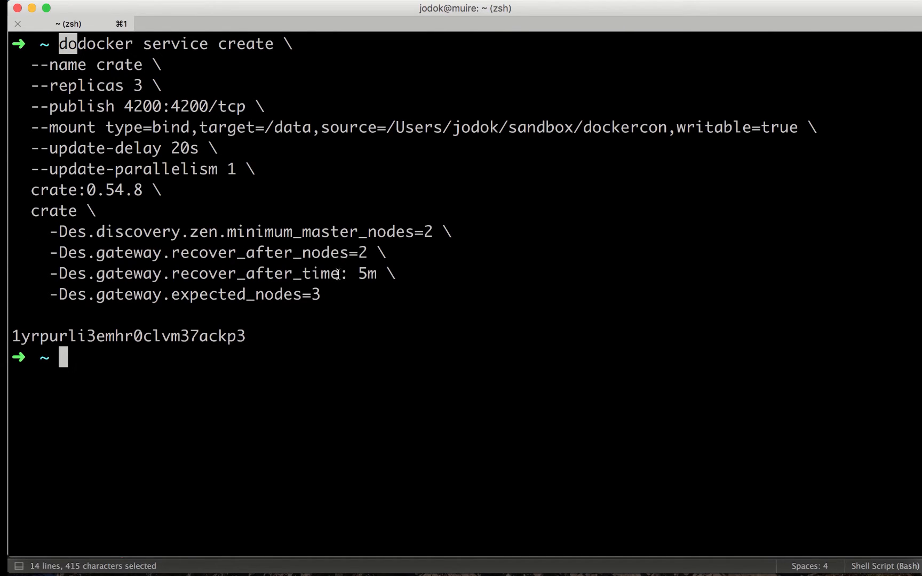
mouse_move(216, 379)
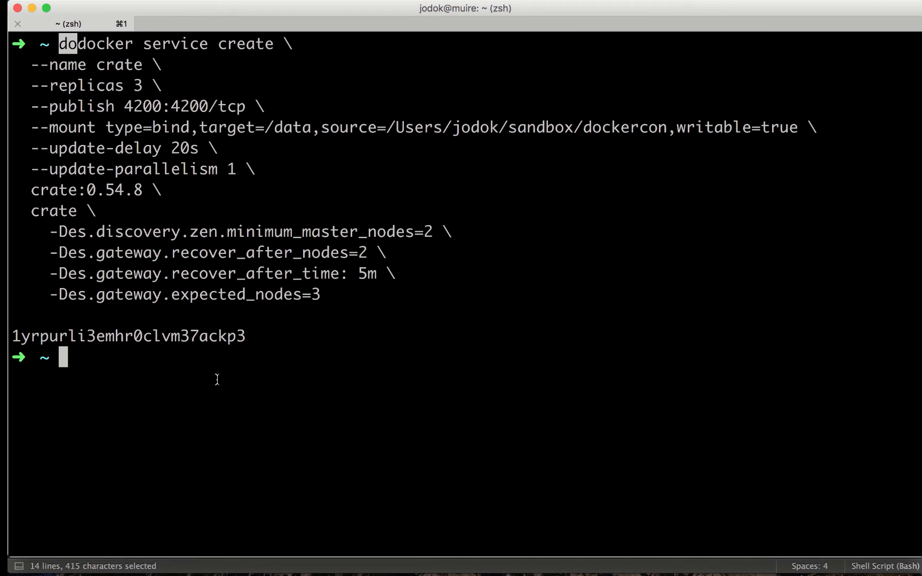
List the crate service tasks, then type 'docker logs -f 25544c73bf70'.
type("docker")
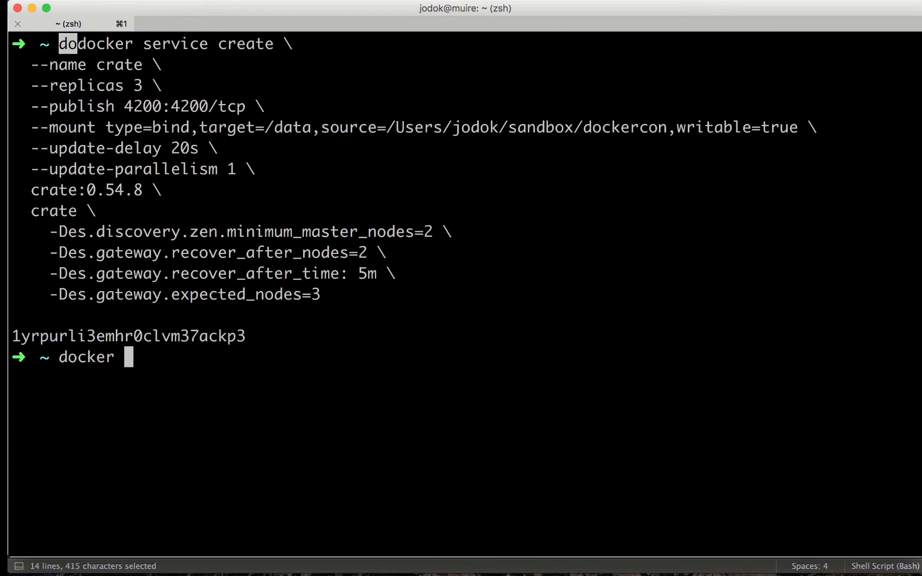
type("servic")
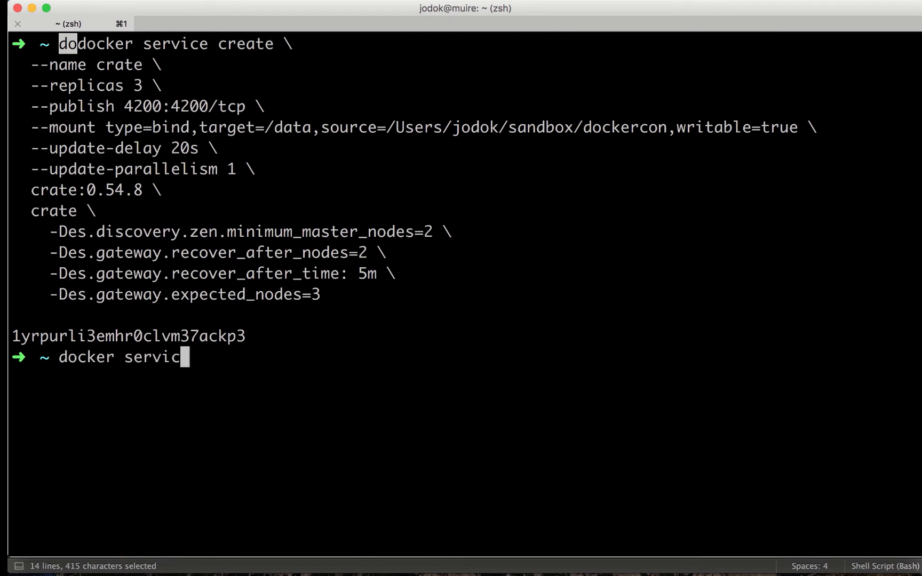
type("e tasks crate")
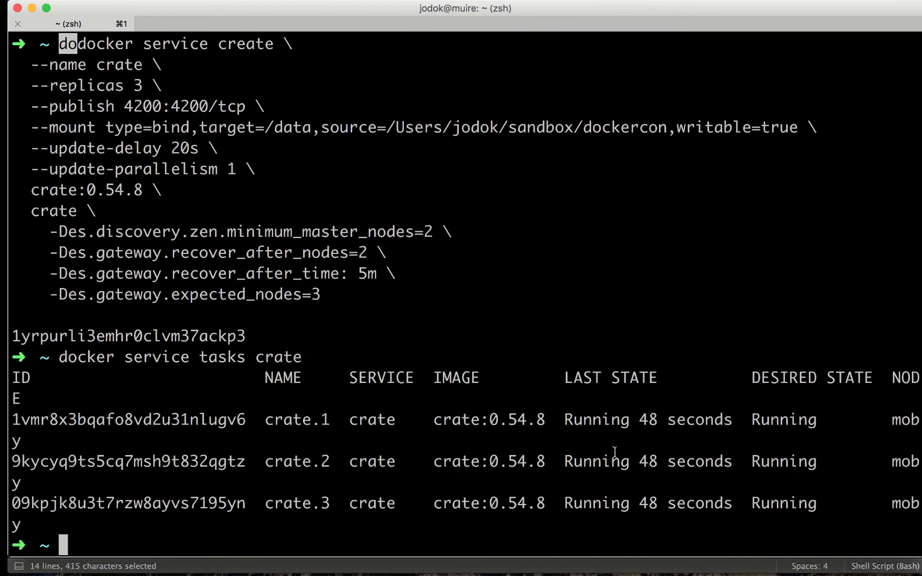
mouse_move(316, 378)
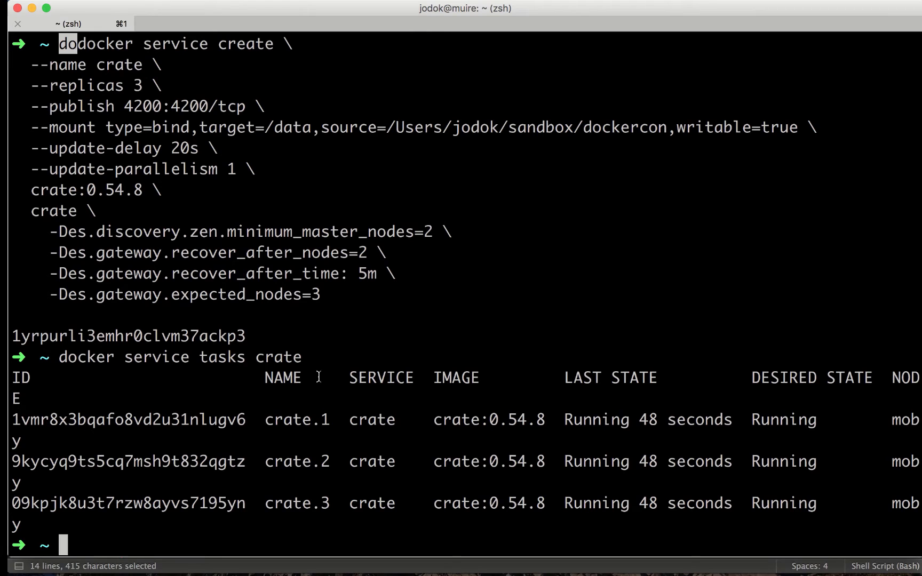
type("docker logs")
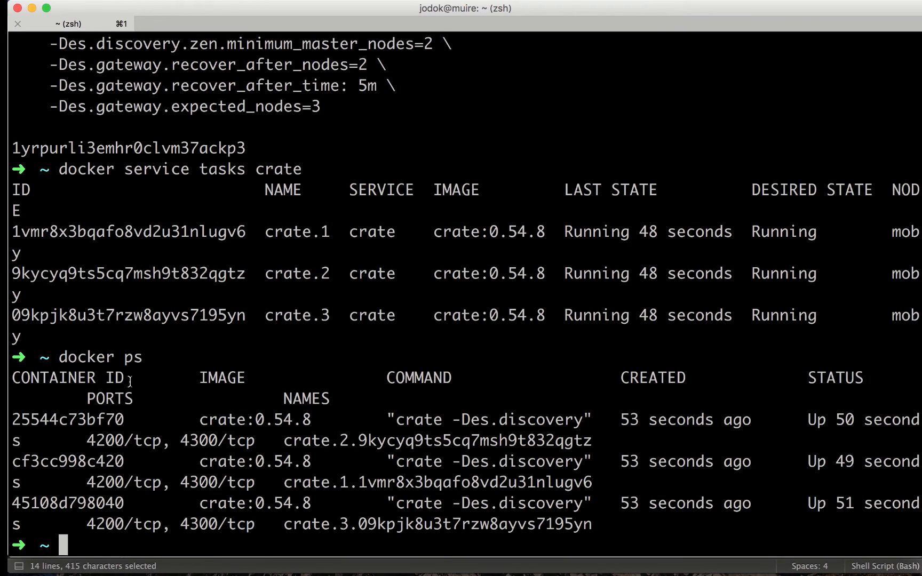
type("docke")
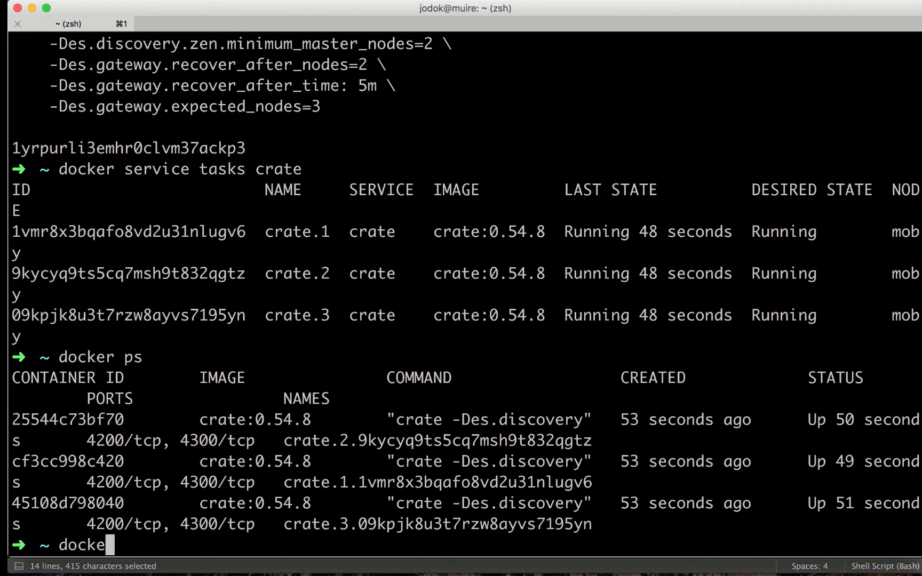
type("logs -f 25544c73bf70")
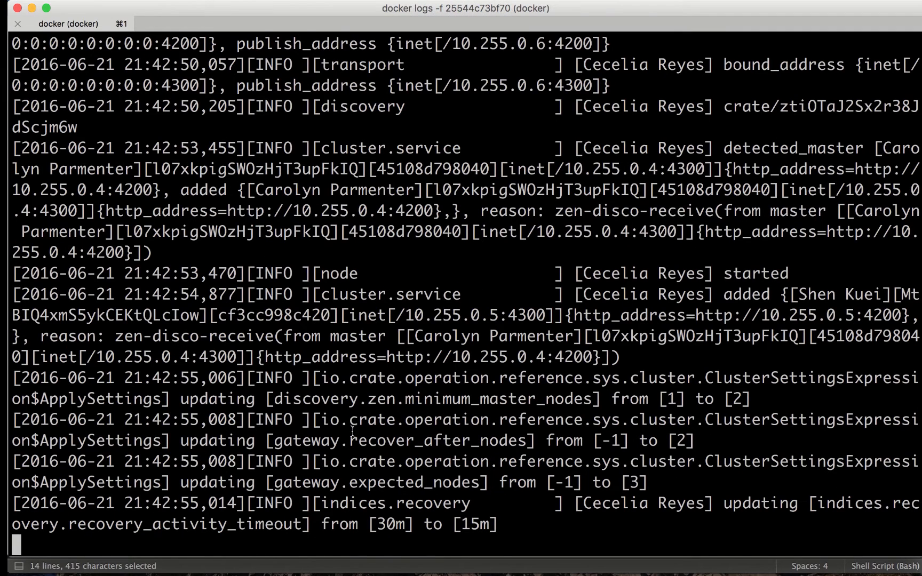
mouse_move(783, 138)
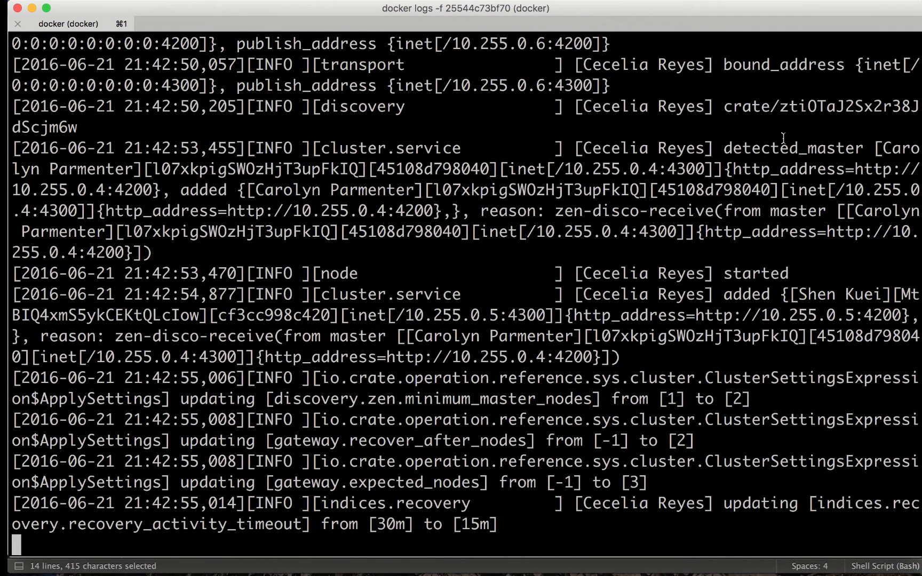
Highlight 'detected_master' in container 25544c73bf70's streamed log.
double_click(792, 148)
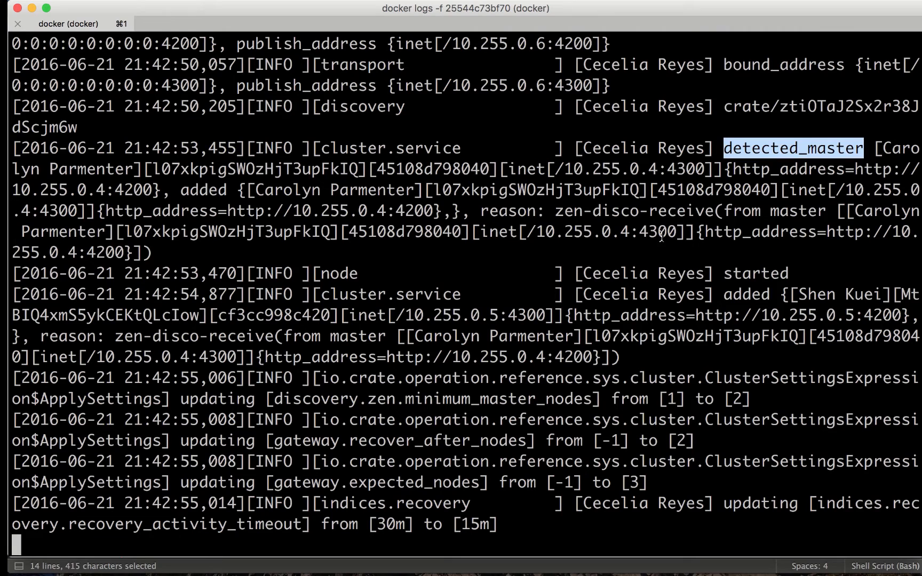
mouse_move(594, 298)
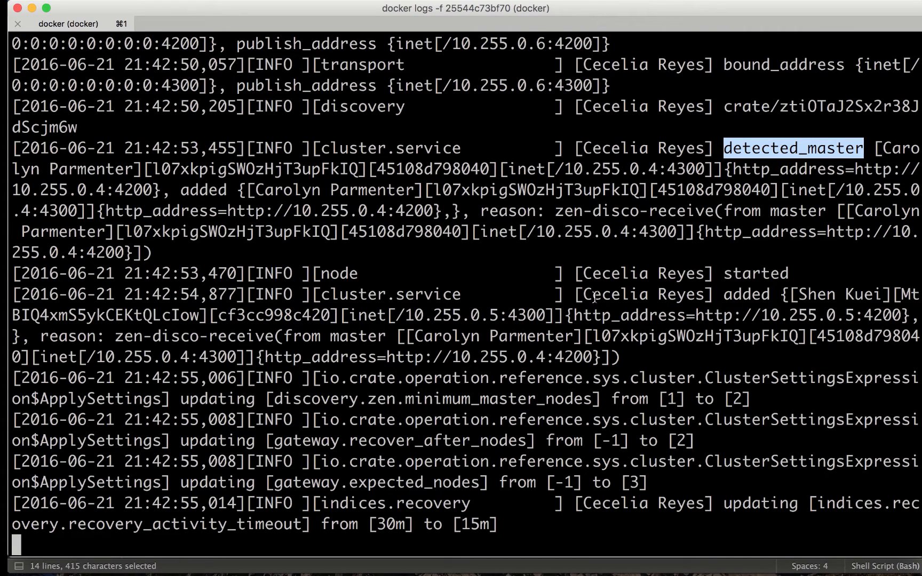
mouse_move(441, 440)
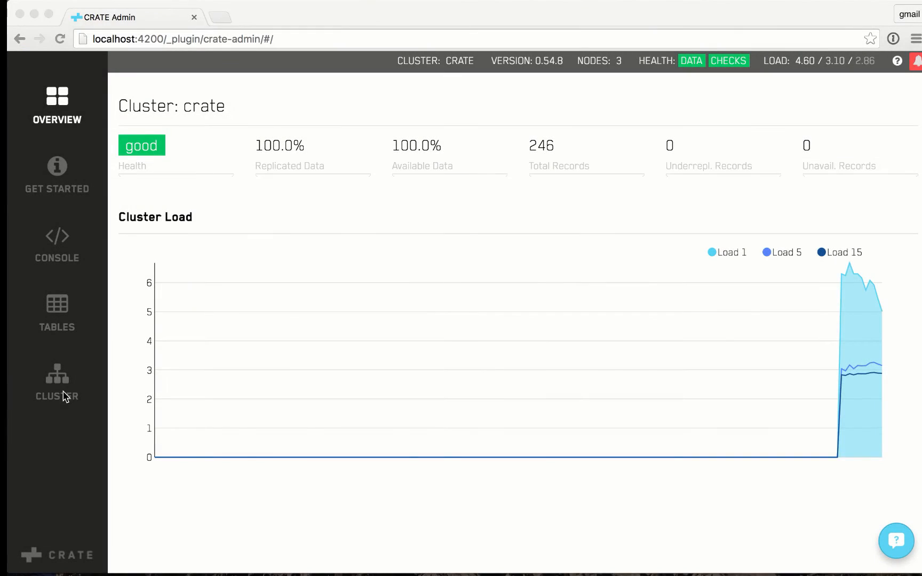
Check the cluster's three nodes, then import sample tweets from Get Started.
left_click(57, 382)
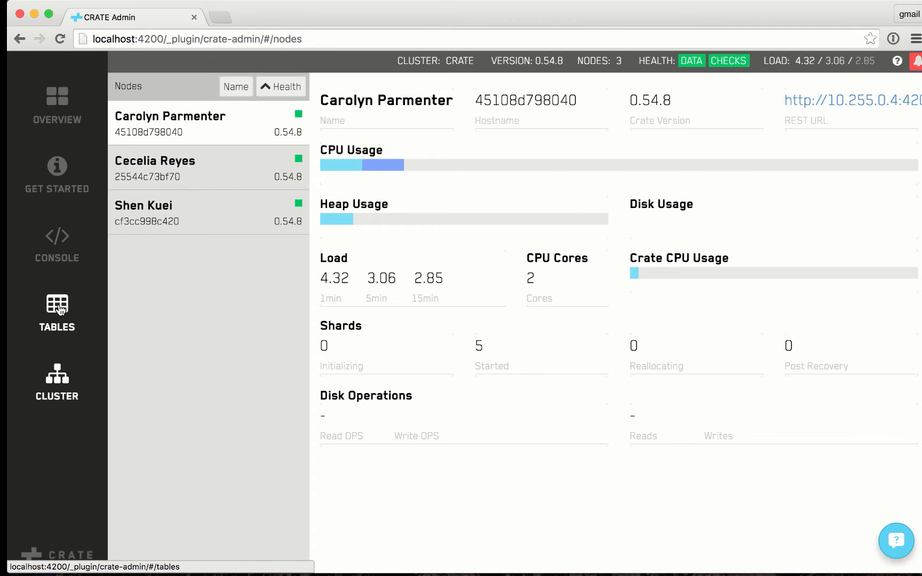
mouse_move(56, 173)
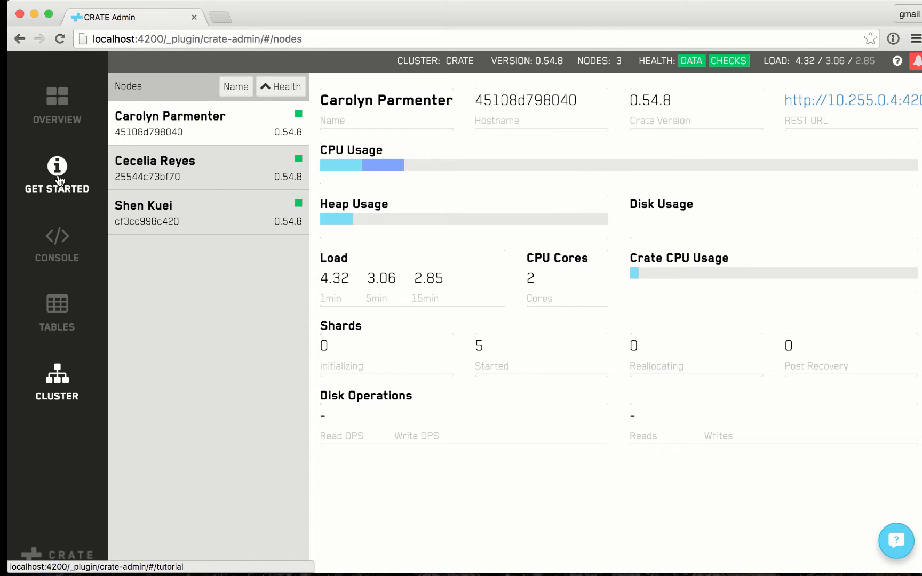
left_click(56, 174)
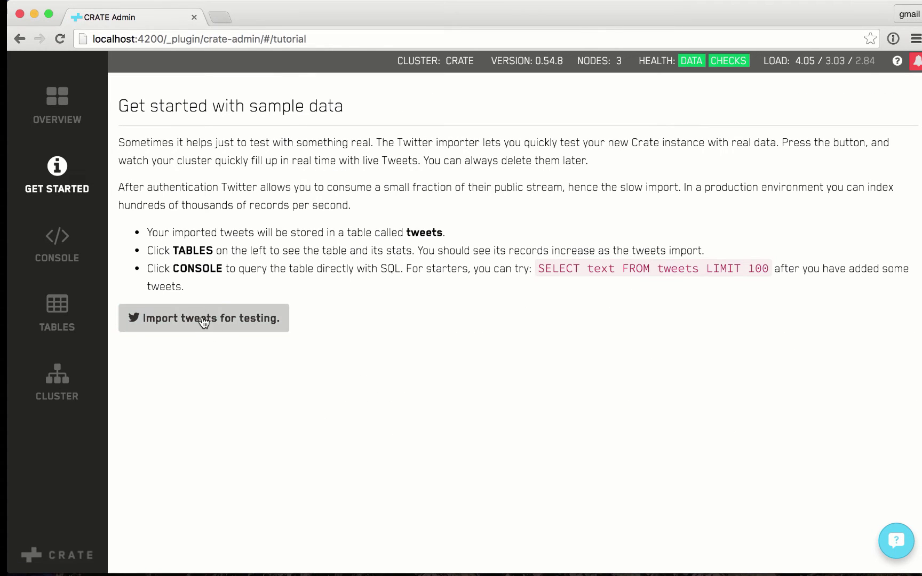
left_click(204, 317)
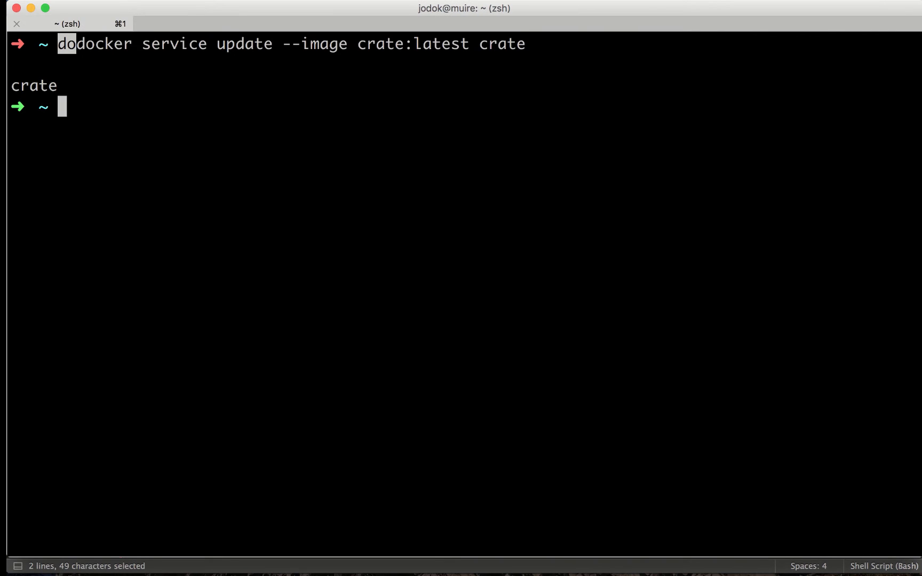
mouse_move(300, 279)
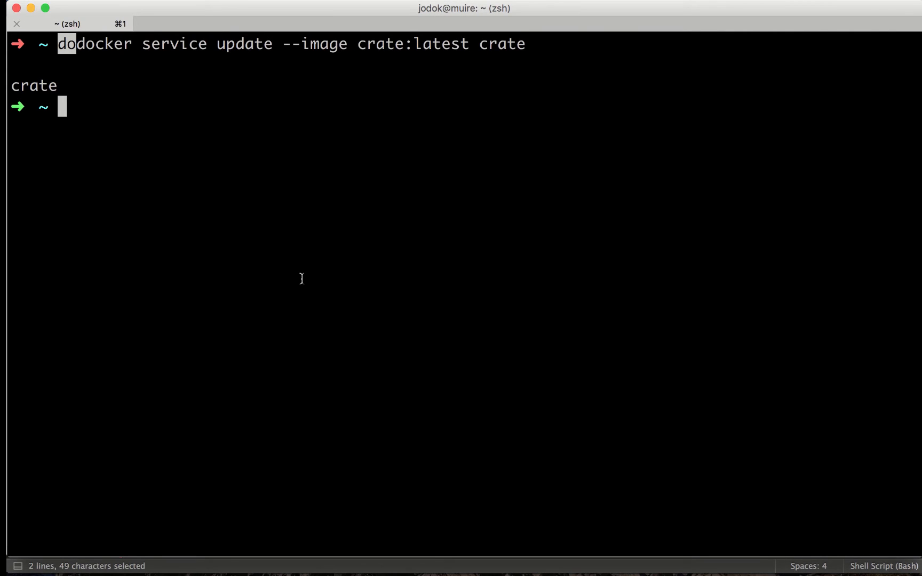
List the crate service tasks and running containers, including the new crate:latest one.
type("docker")
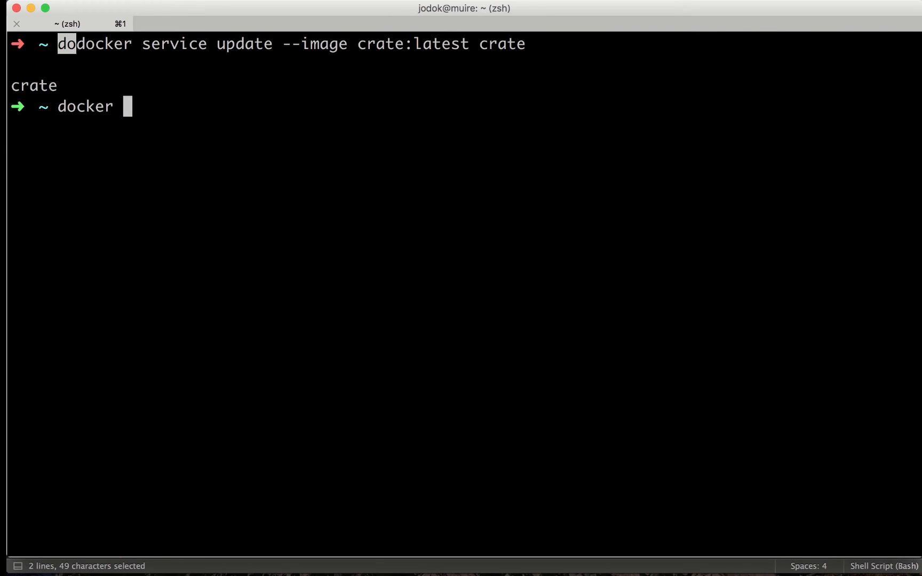
type("service tasks crate")
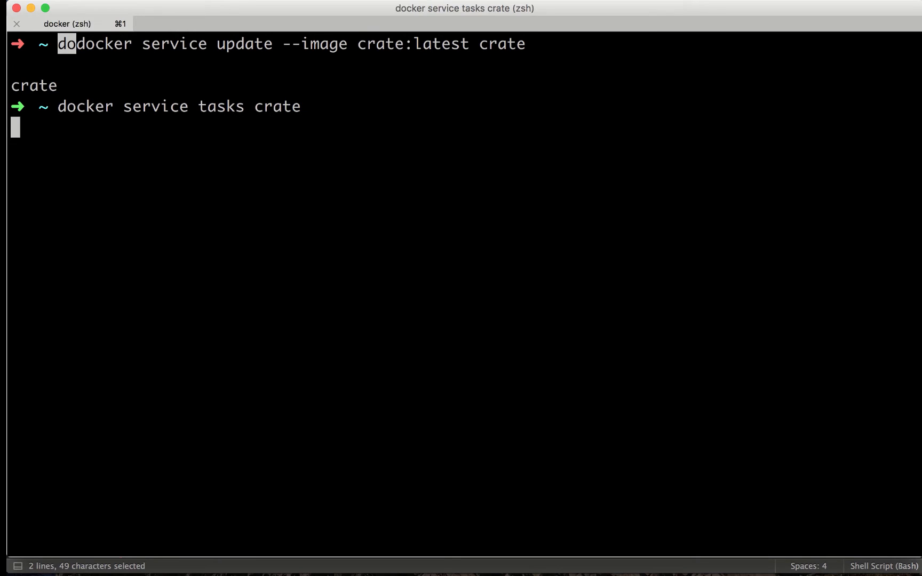
key("Return")
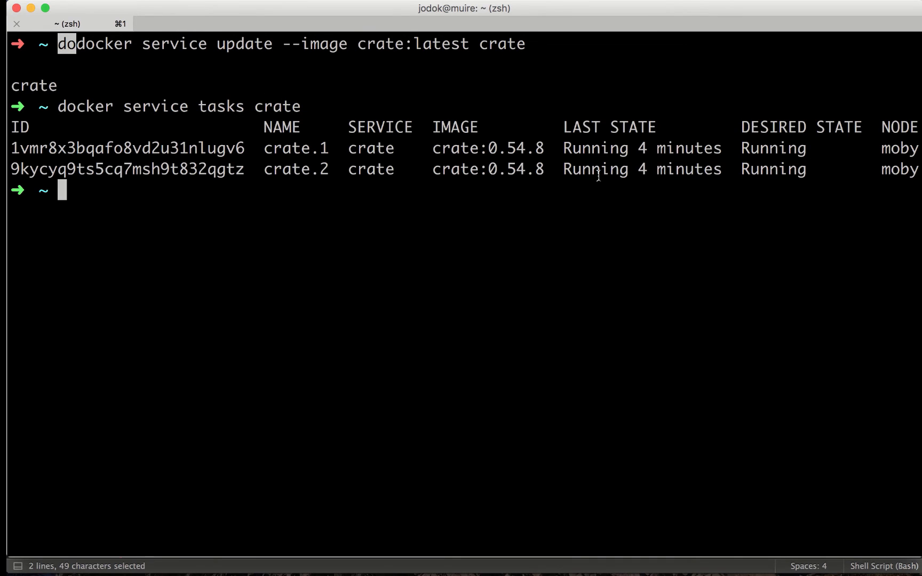
mouse_move(598, 175)
type("docker ps")
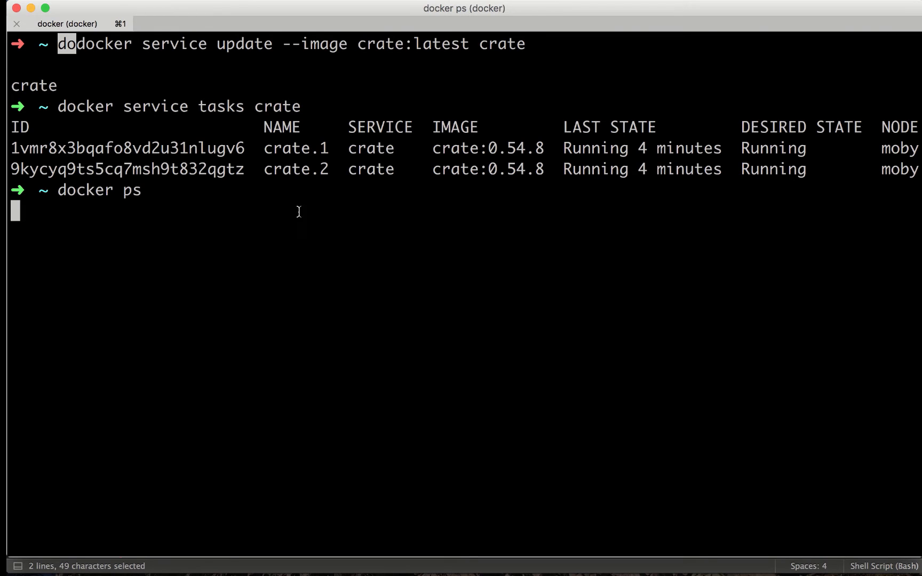
key("Return")
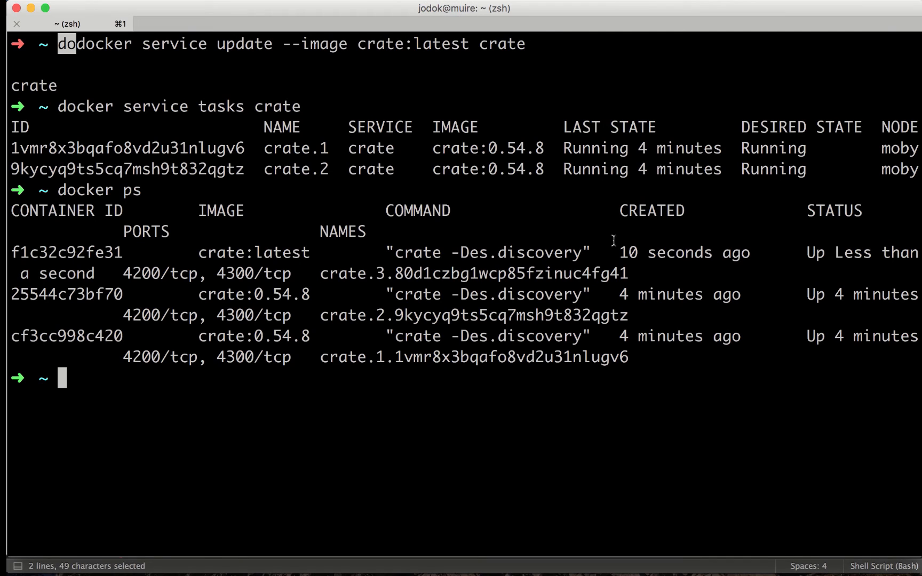
Select an old 0.54.8 container's ID and edit the command line.
double_click(67, 294)
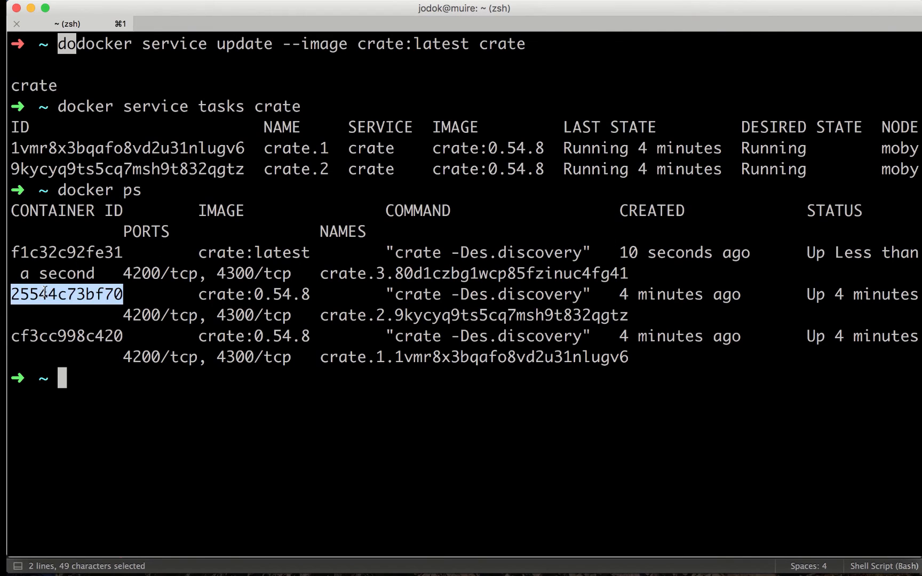
type("docker ps")
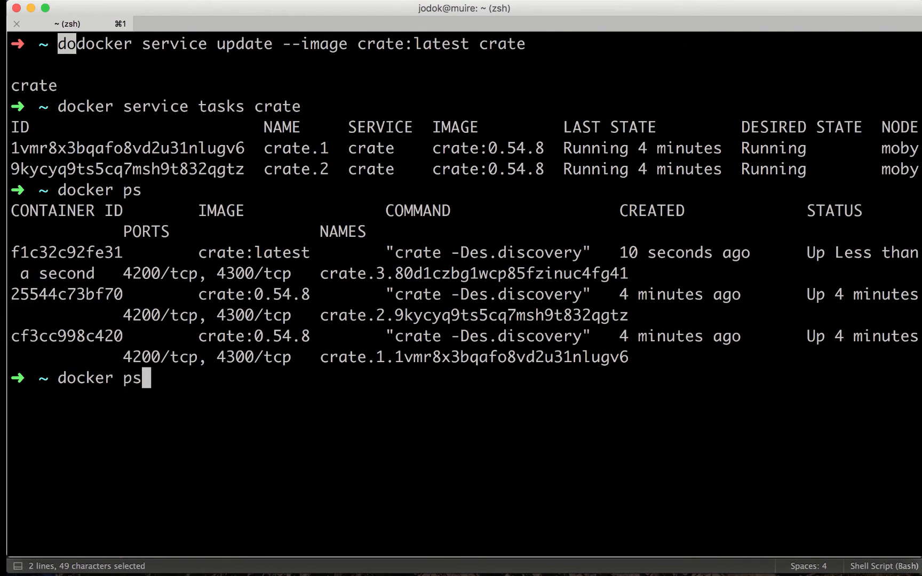
key("BackSpace")
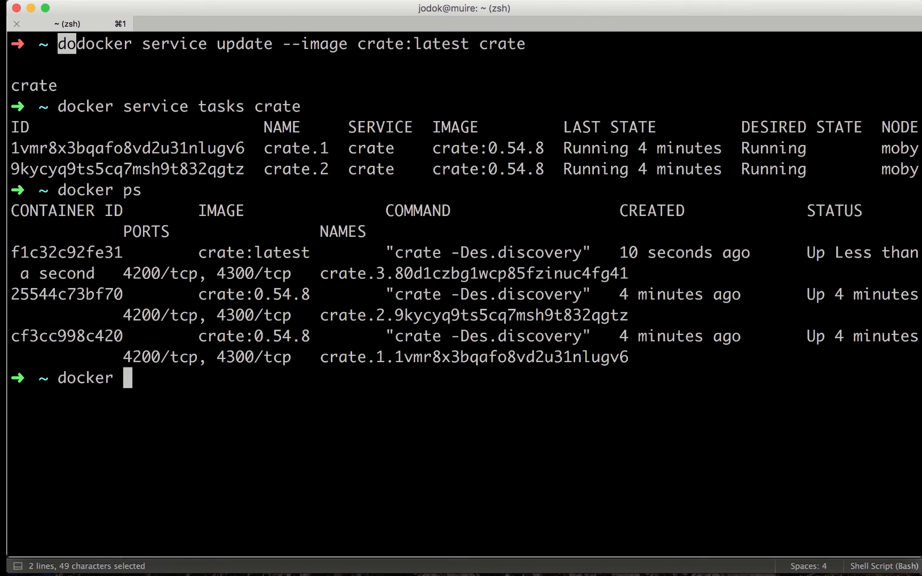
Follow the old container's logs and mark the 'removed' and 'detected_master' entries.
key("Return")
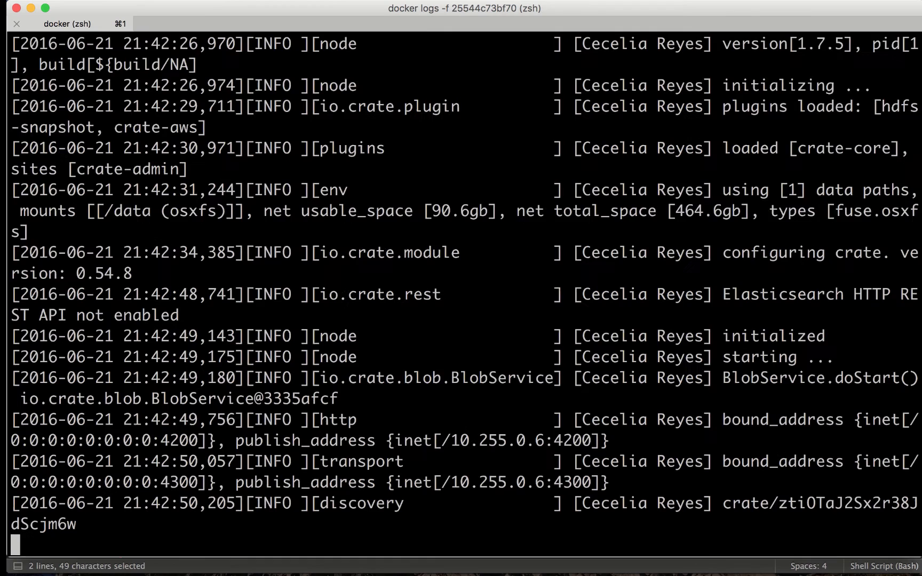
scroll("down", 3)
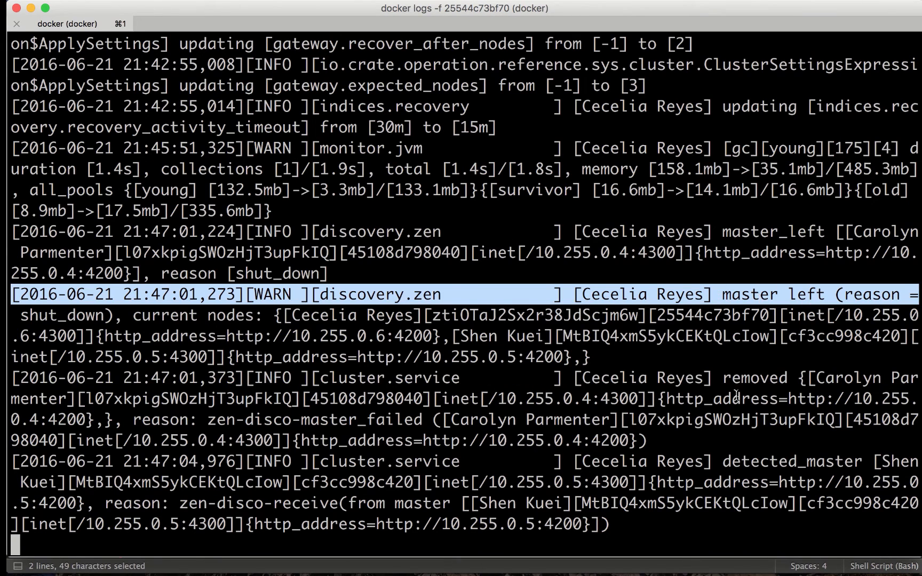
double_click(755, 378)
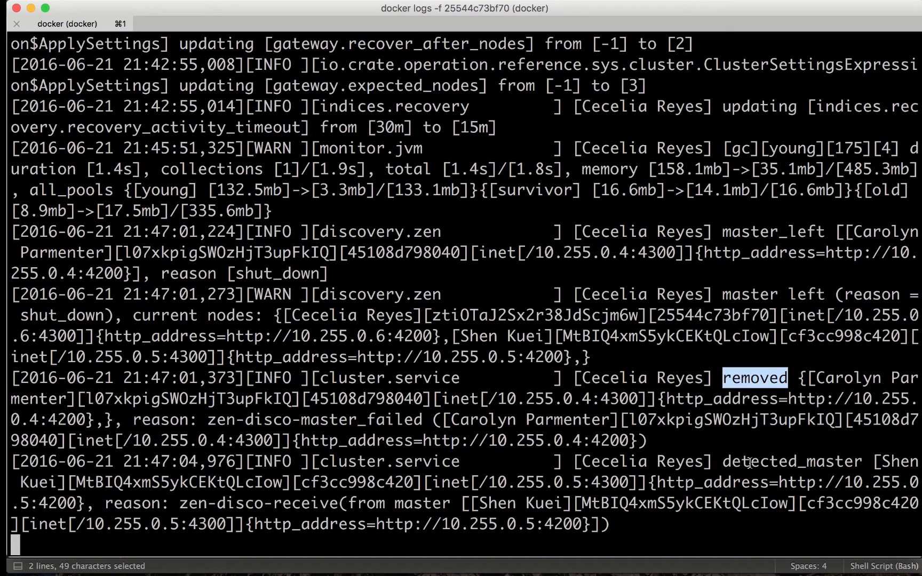
double_click(791, 462)
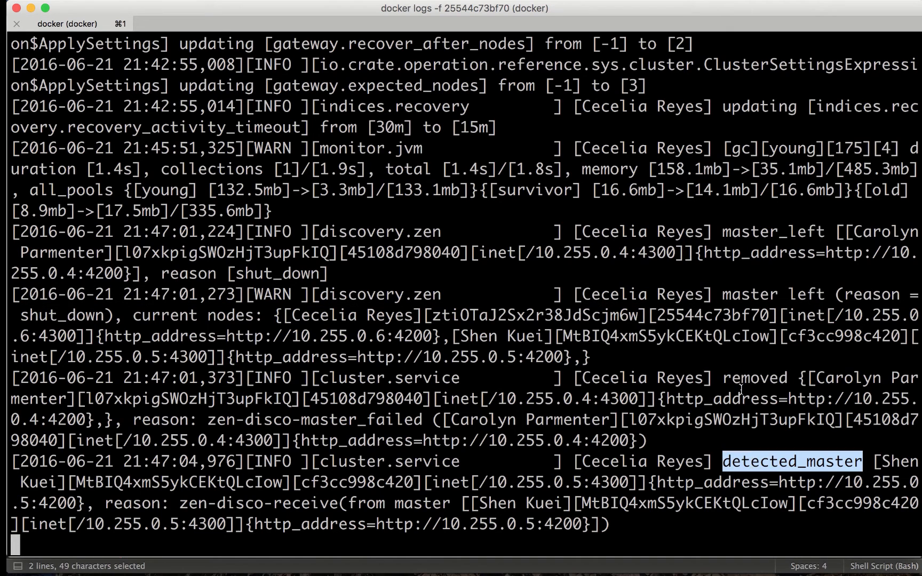
mouse_move(647, 357)
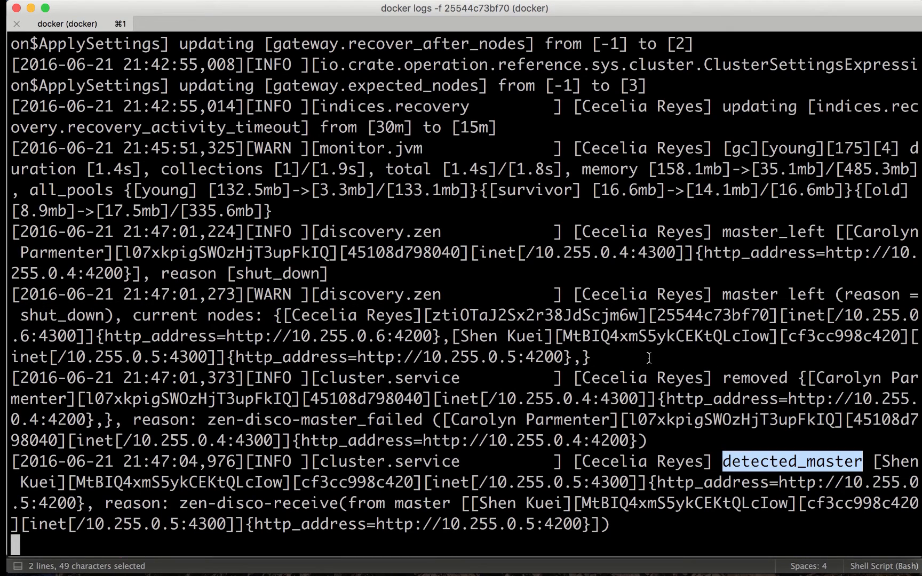
Stop the log stream and list the running containers again.
key("ctrl+c")
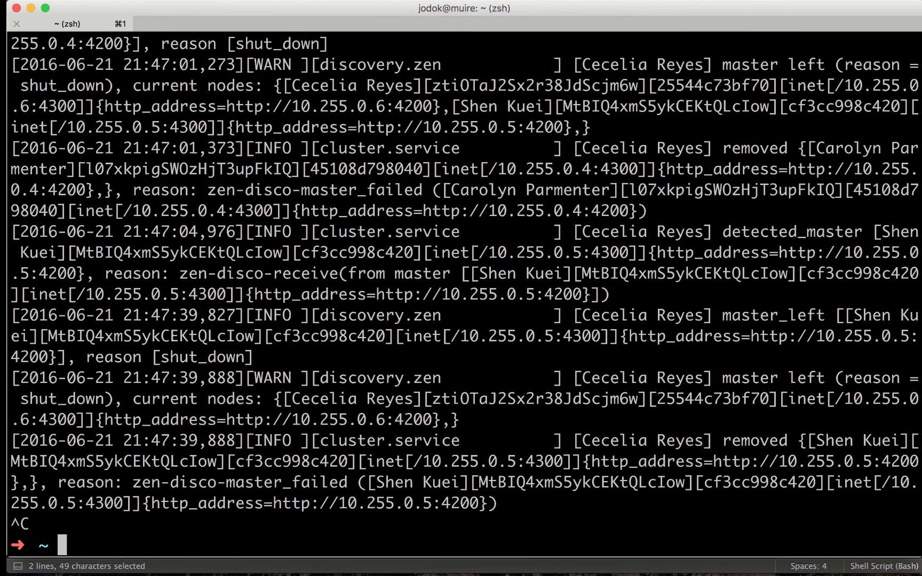
type("docker ps")
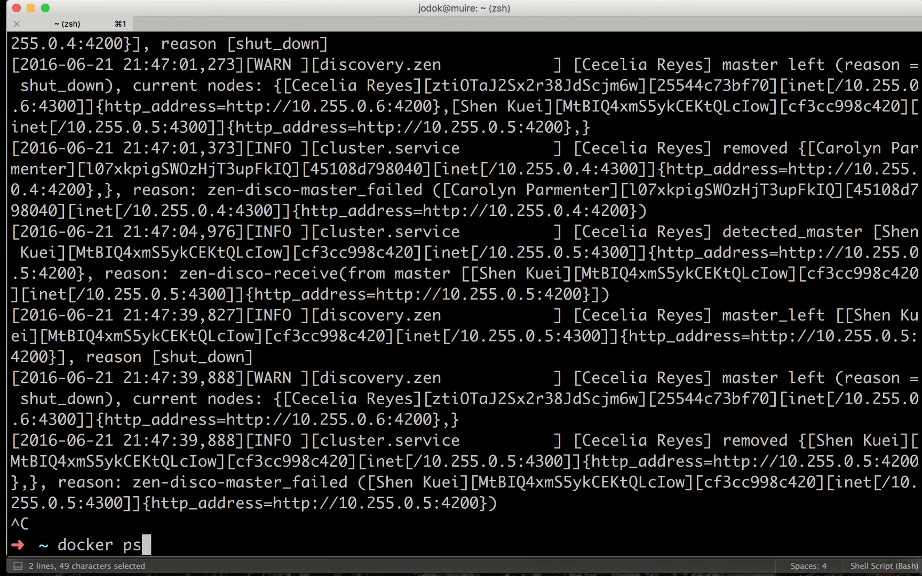
key("Return")
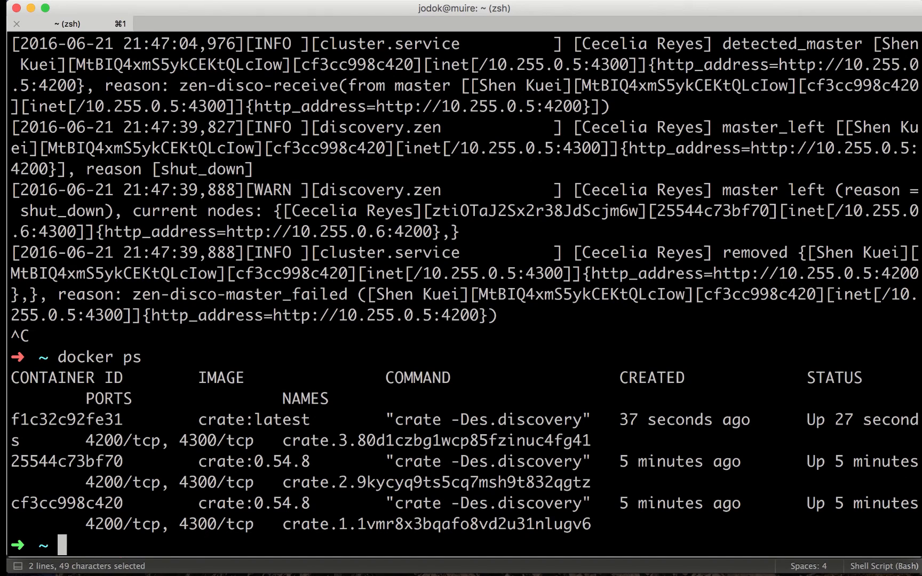
Correct the mistyped service command and rerun the crate task listing.
type("docker")
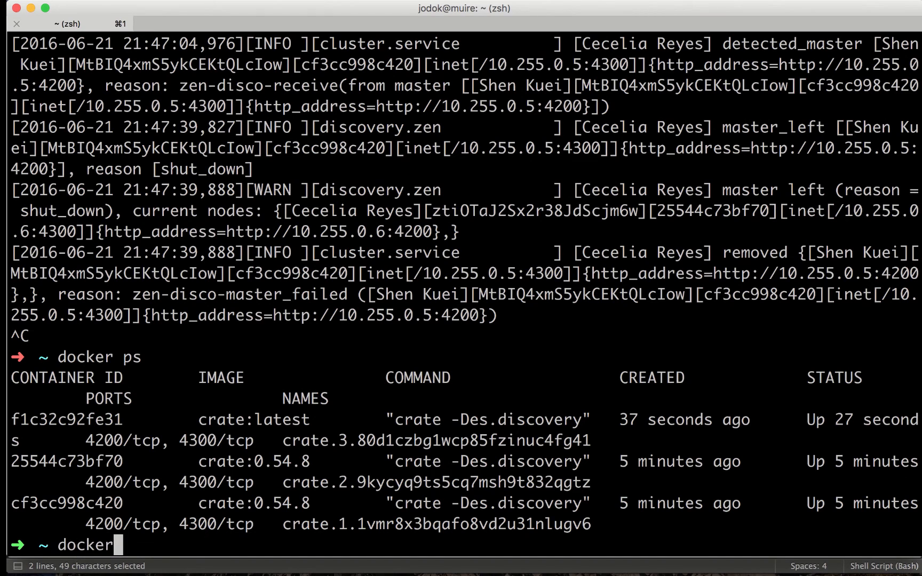
type("service crate t")
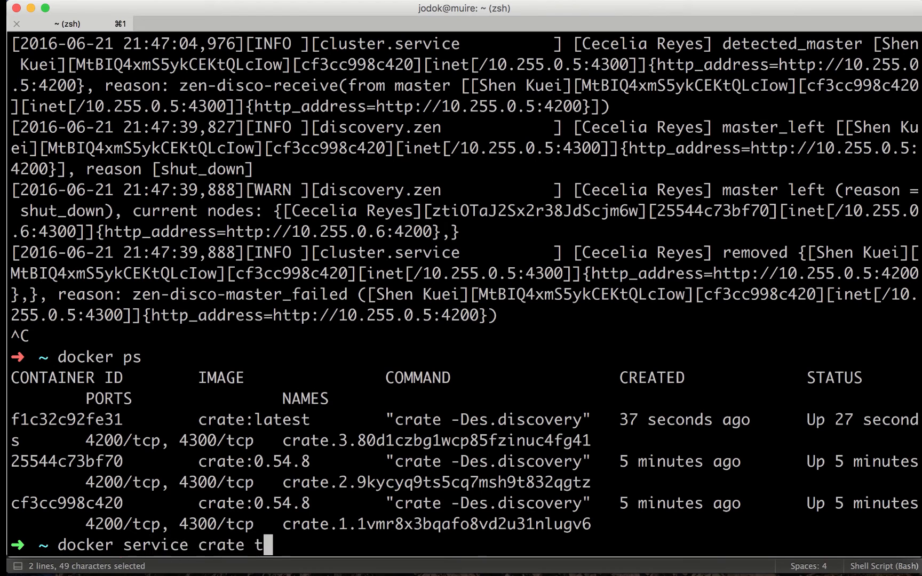
key("Return")
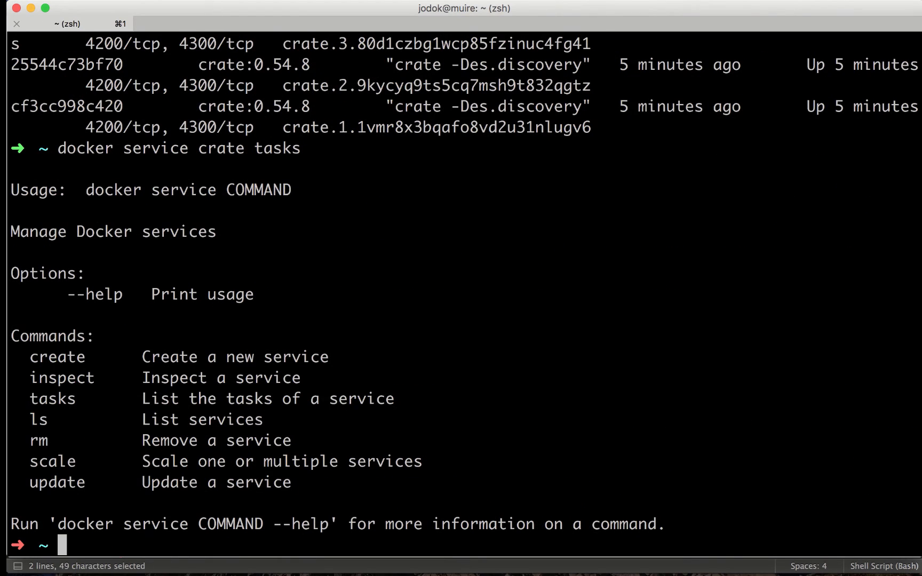
type("docker service crate tasks crate")
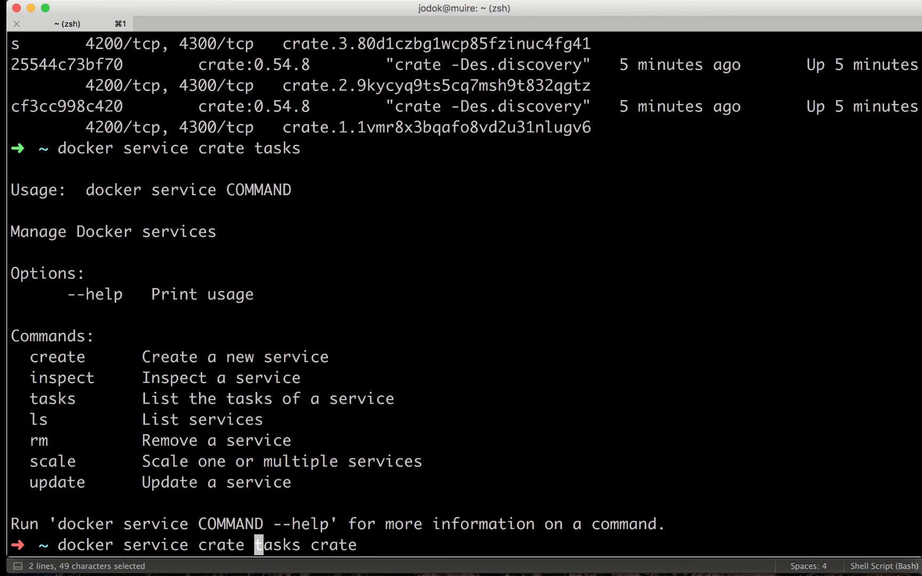
key("Return")
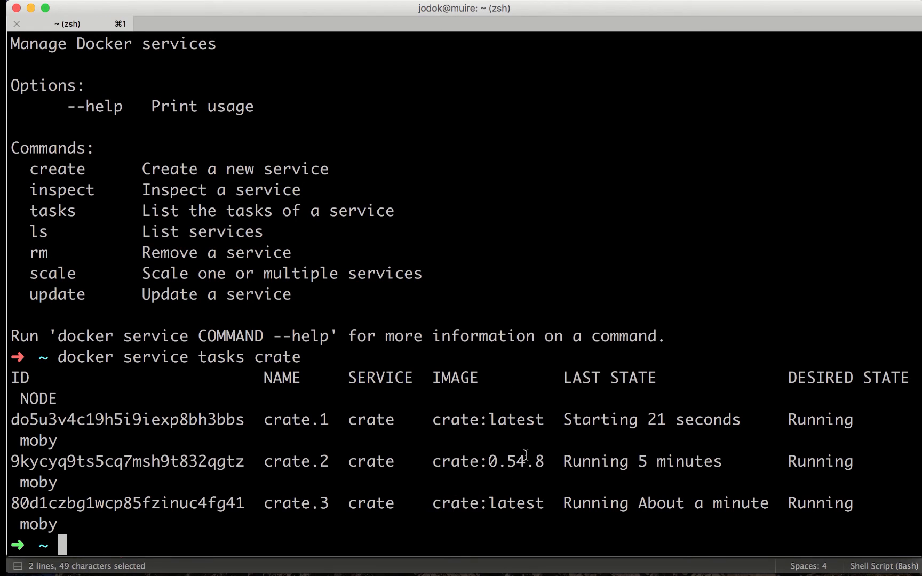
mouse_move(632, 471)
type("docker service tasks crate")
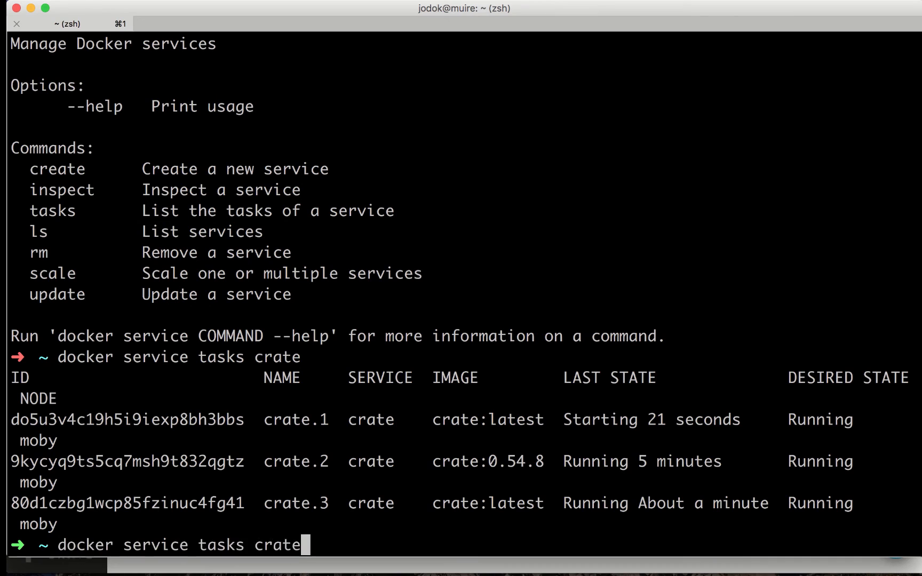
key("Return")
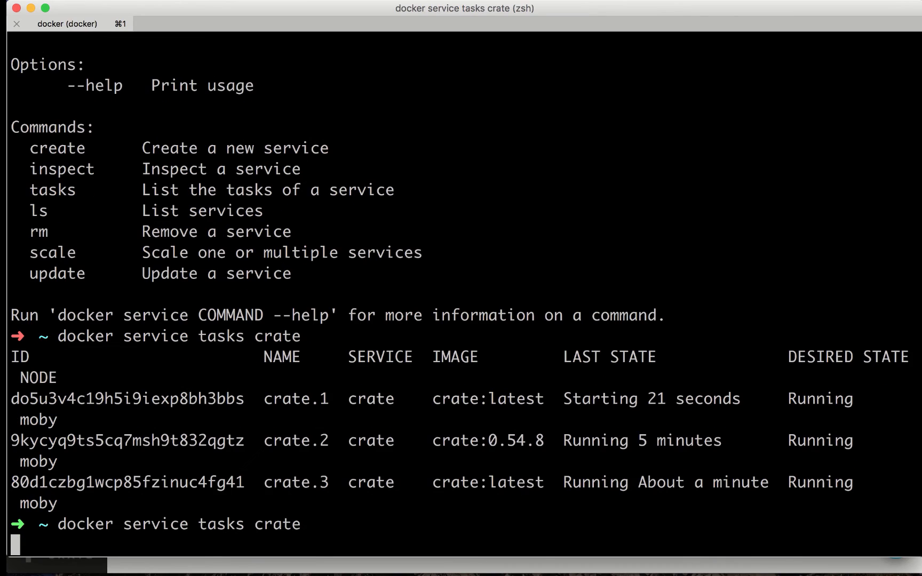
key("Return")
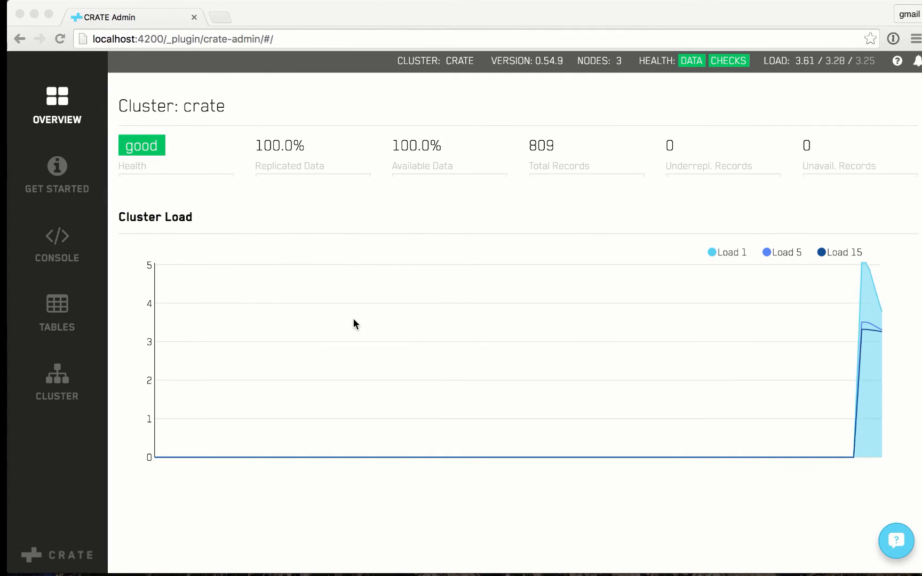
mouse_move(563, 65)
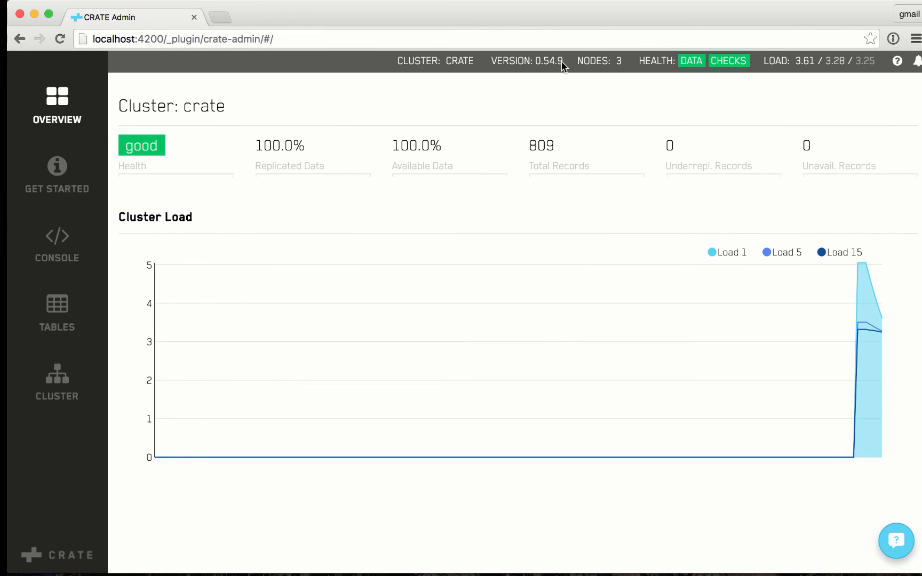
mouse_move(170, 322)
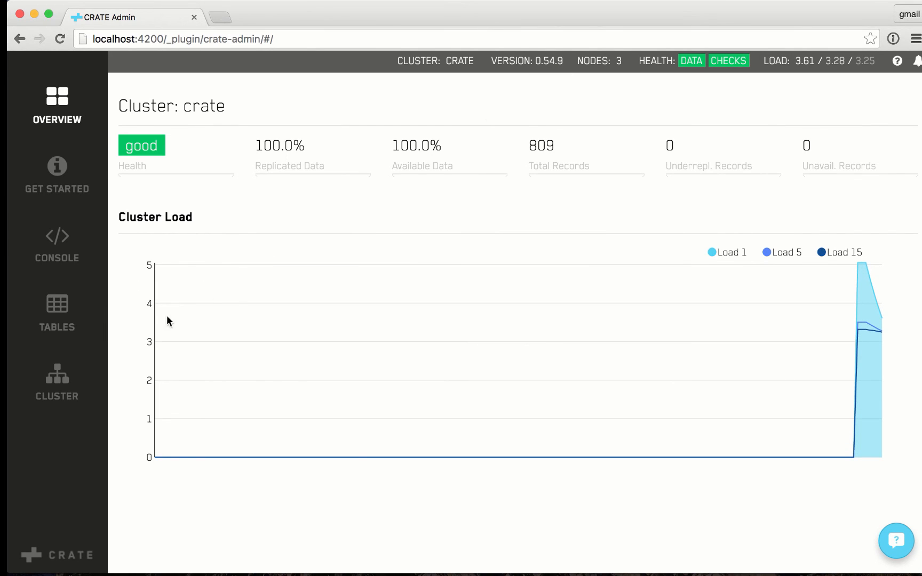
Open the tweets table from Tables and scroll to its column schema.
left_click(57, 306)
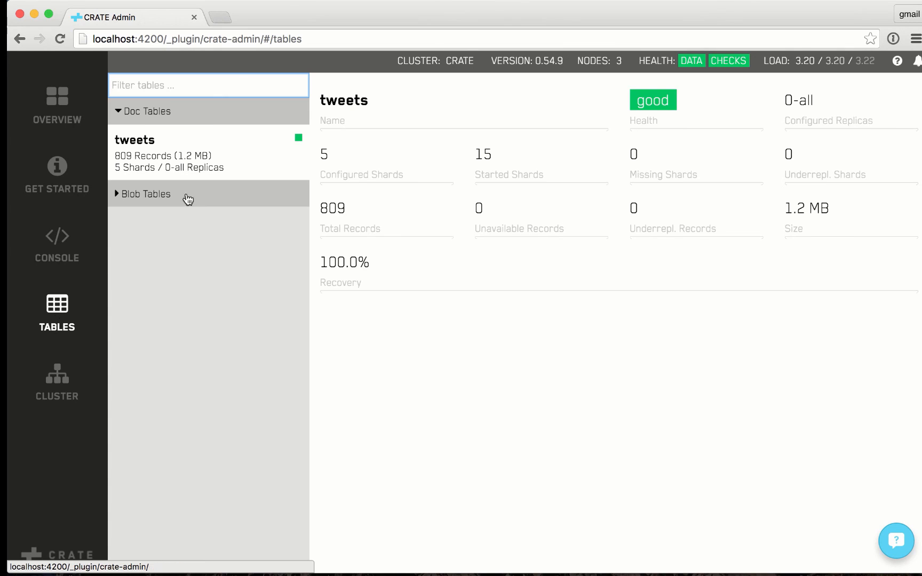
left_click(134, 140)
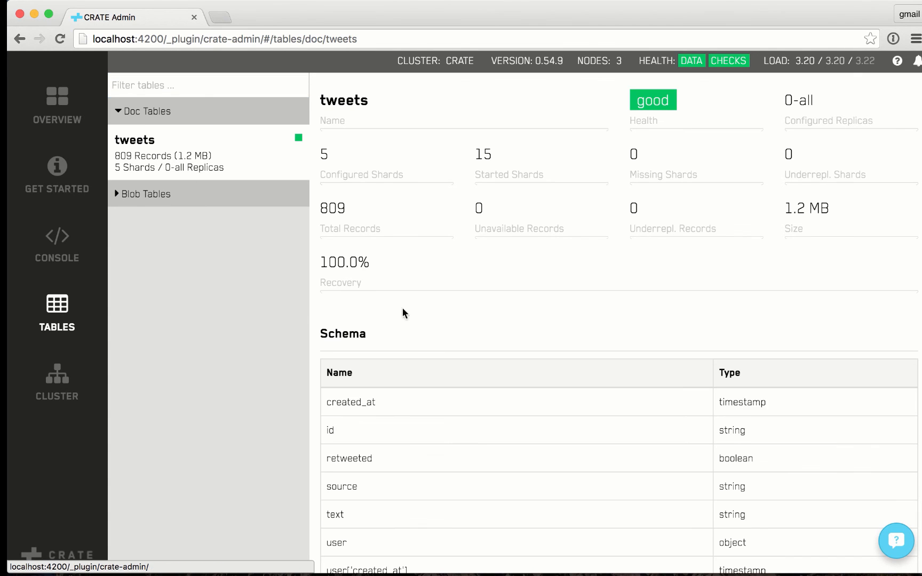
scroll("down", 3)
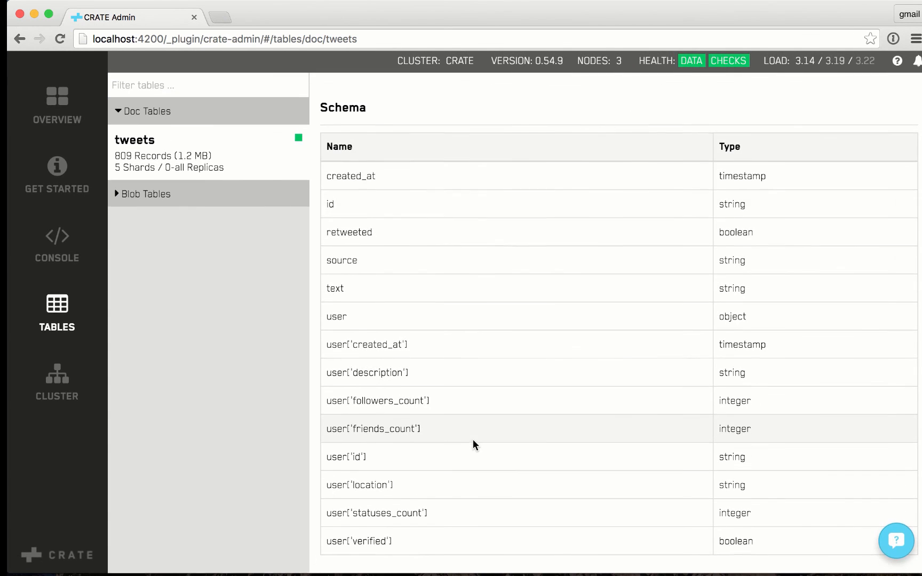